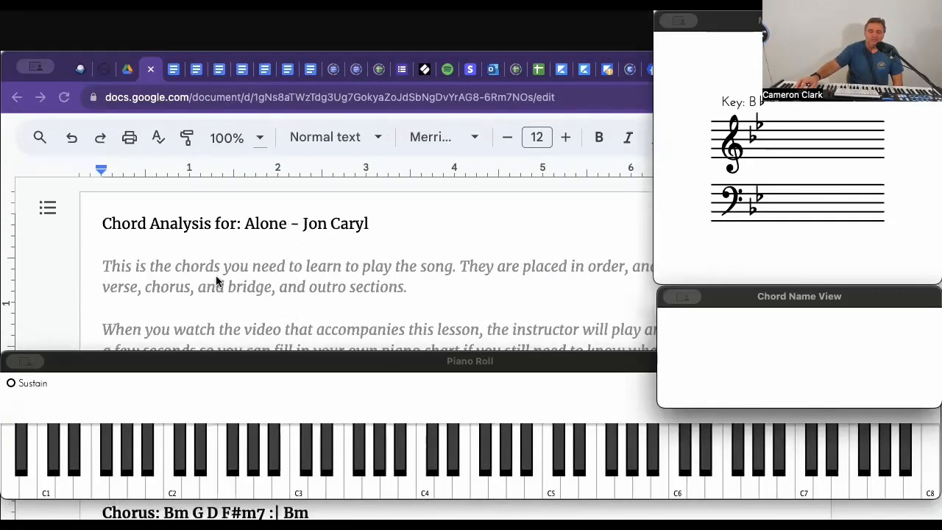
- Below the final Chorus, type the italic note that verse two has one different chord
{"action": "scroll", "scroll_direction": "down", "scroll_amount": 3}
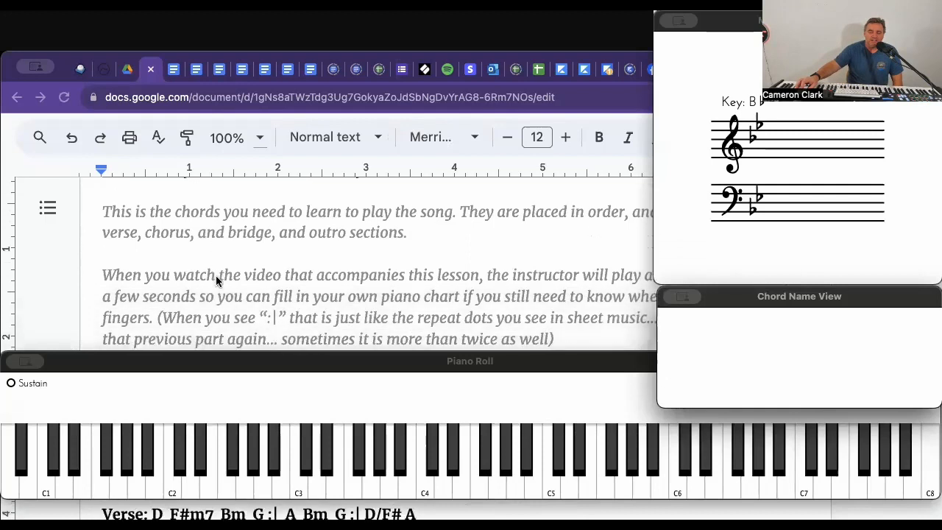
{"action": "scroll", "scroll_direction": "down", "scroll_amount": 3}
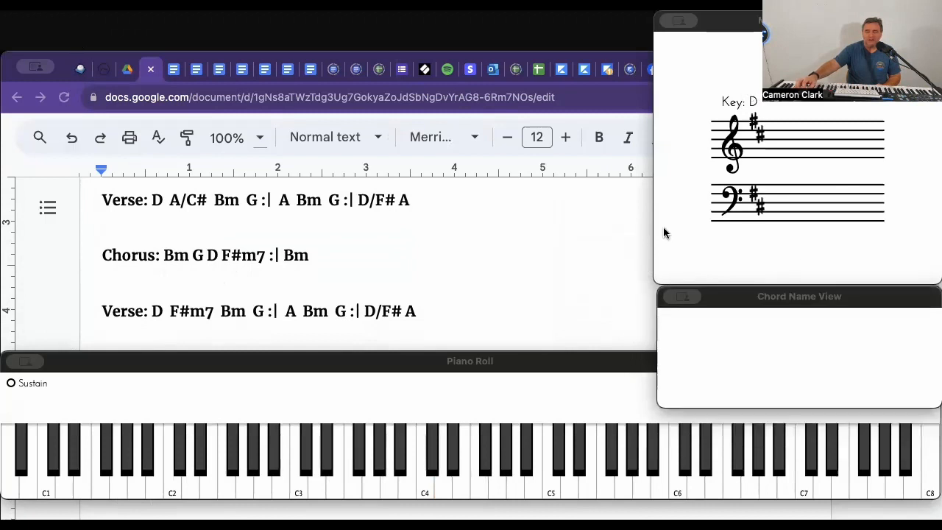
{"action": "mouse_move", "coordinate": [676, 228]}
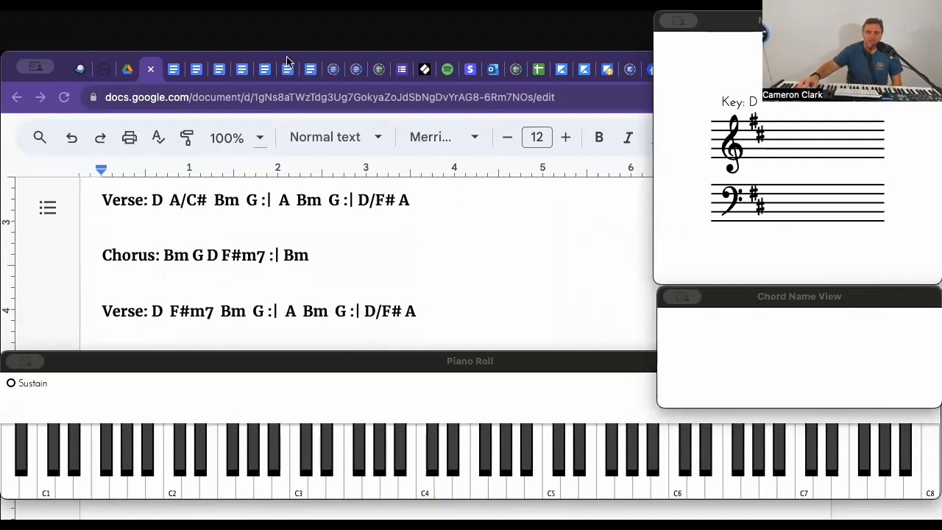
{"action": "mouse_move", "coordinate": [252, 83]}
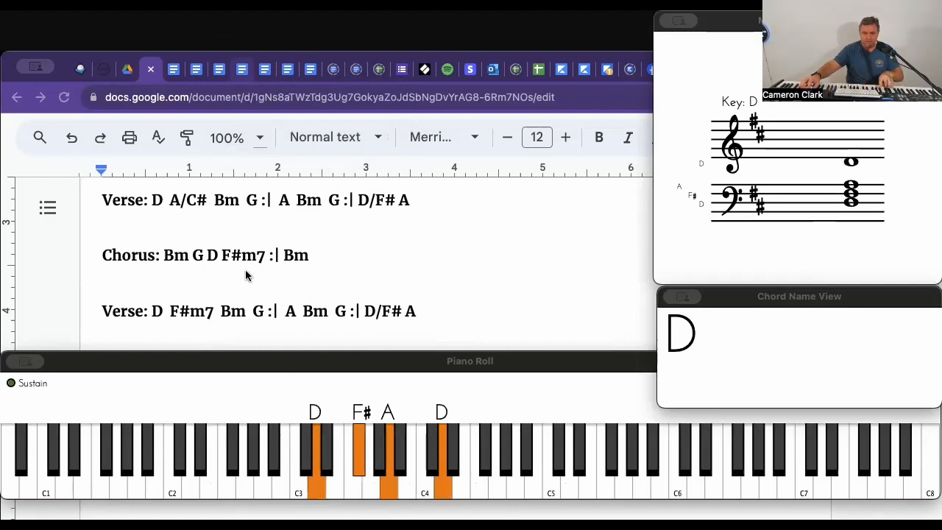
{"action": "scroll", "scroll_direction": "down", "scroll_amount": 3}
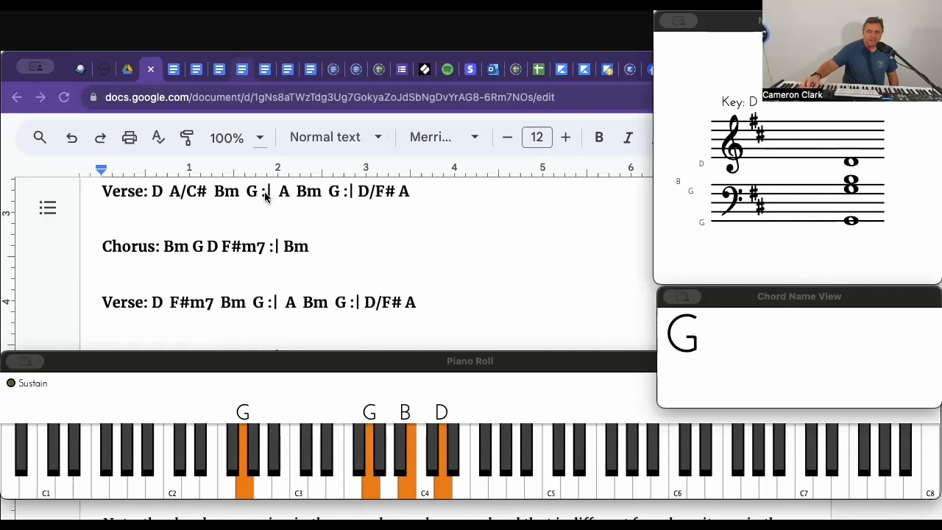
{"action": "mouse_move", "coordinate": [285, 200]}
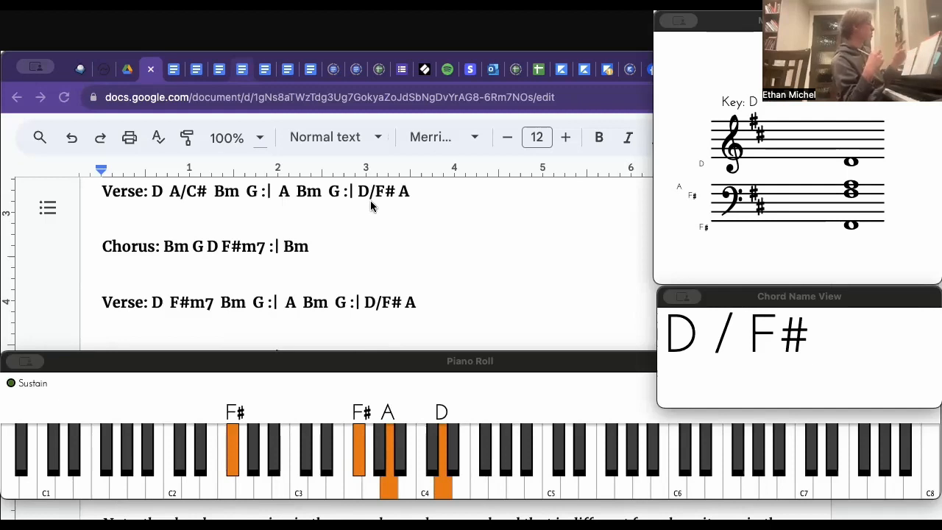
{"action": "mouse_move", "coordinate": [296, 204]}
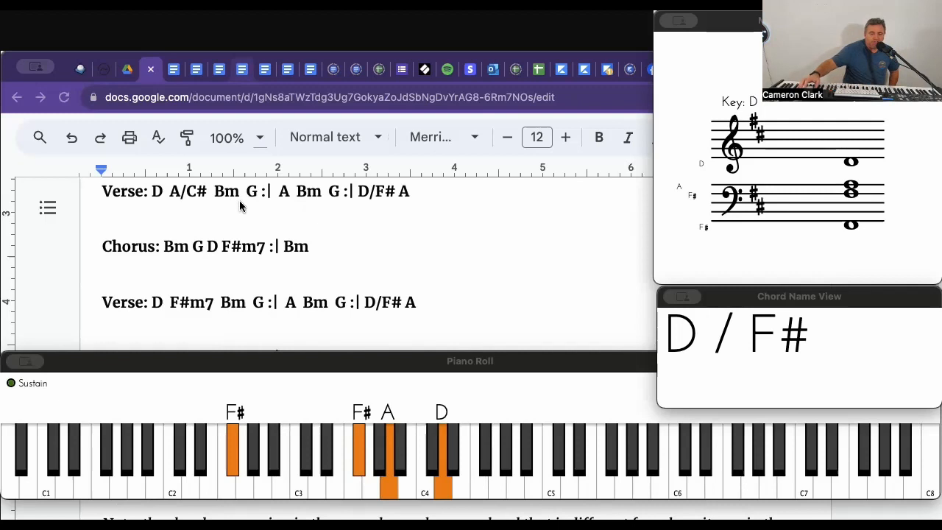
{"action": "mouse_move", "coordinate": [375, 206]}
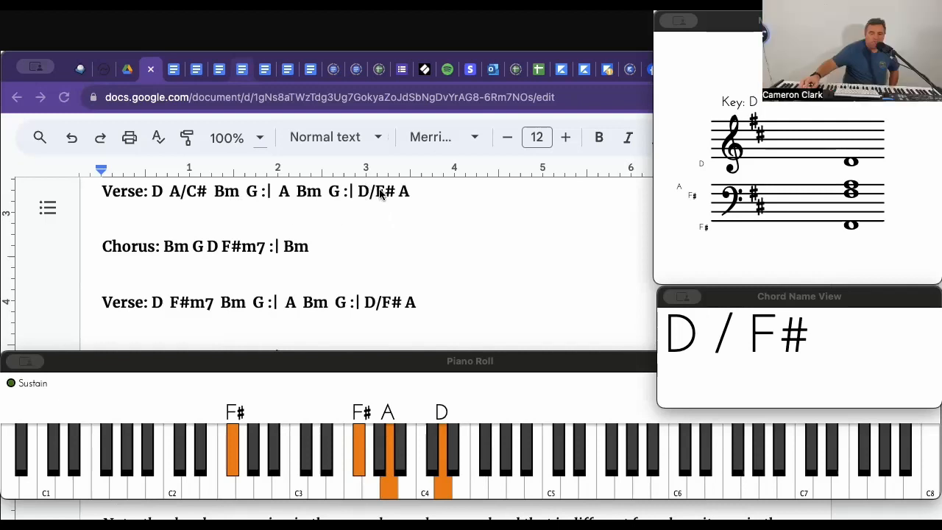
{"action": "mouse_move", "coordinate": [372, 204]}
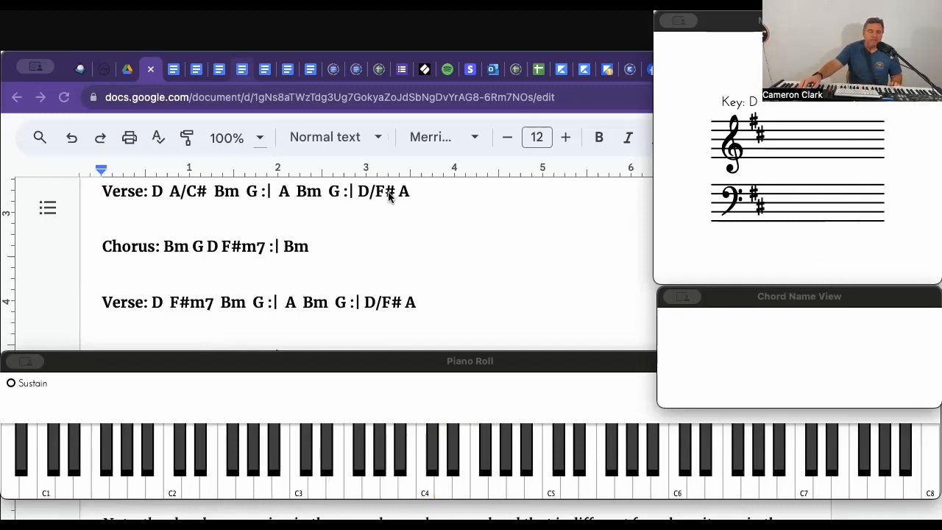
{"action": "mouse_move", "coordinate": [247, 278]}
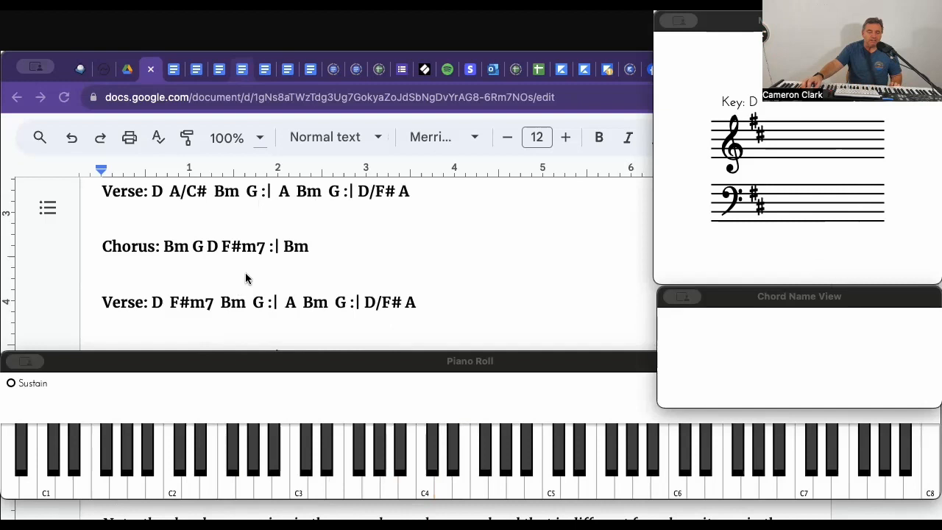
{"action": "mouse_move", "coordinate": [179, 268]}
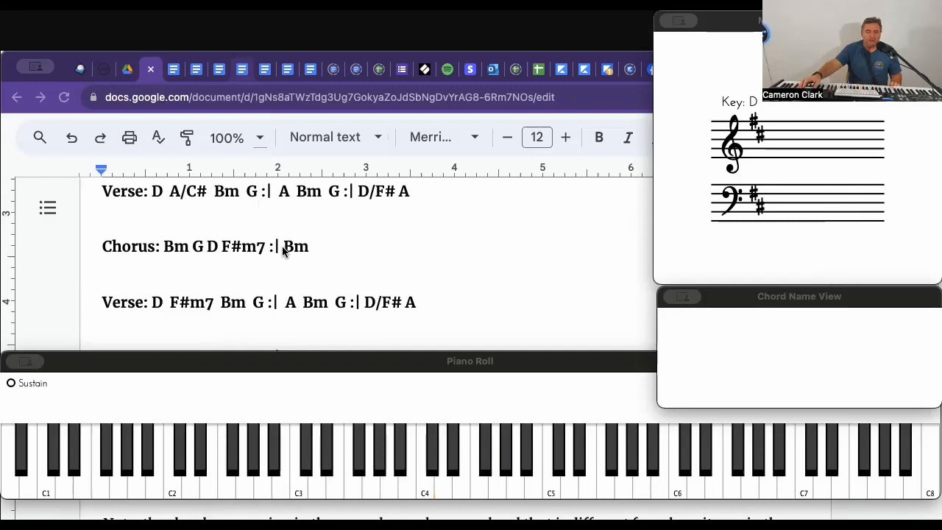
{"action": "scroll", "scroll_direction": "down", "scroll_amount": 3}
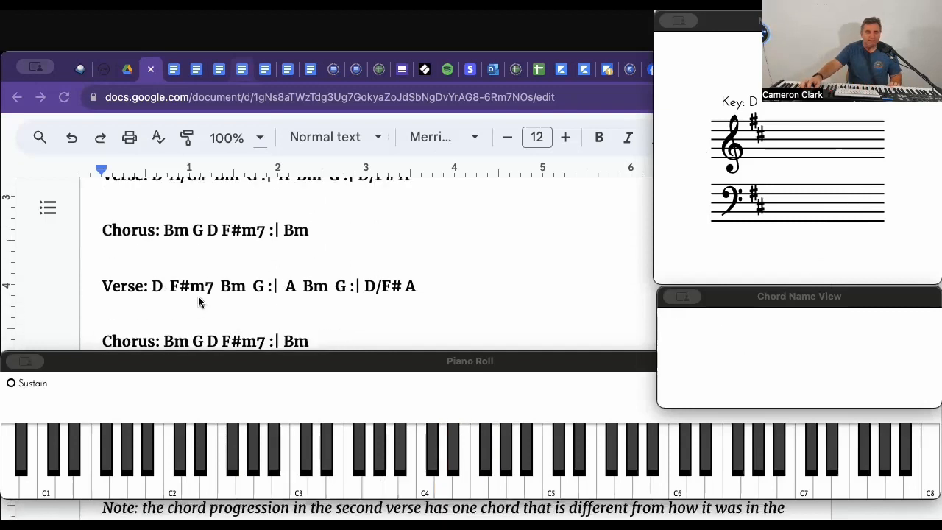
{"action": "scroll", "scroll_direction": "down", "scroll_amount": 3}
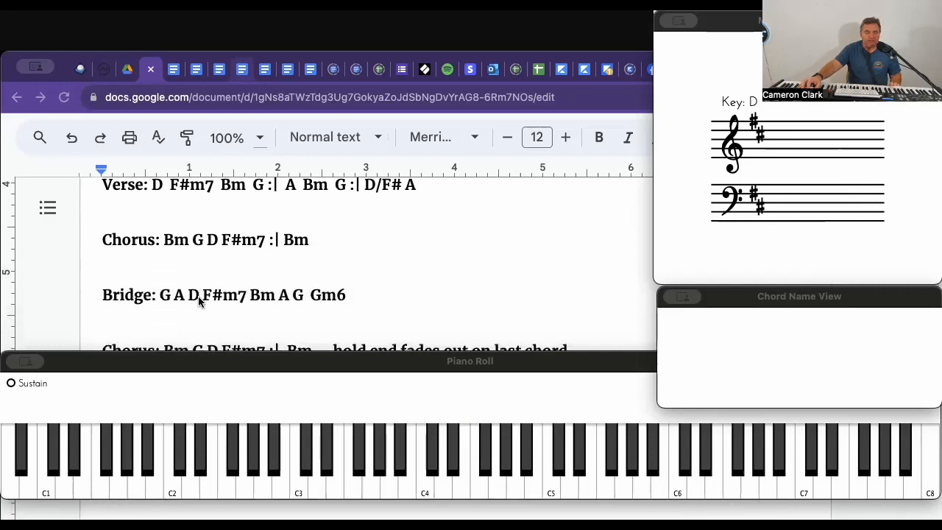
{"action": "scroll", "scroll_direction": "down", "scroll_amount": 3}
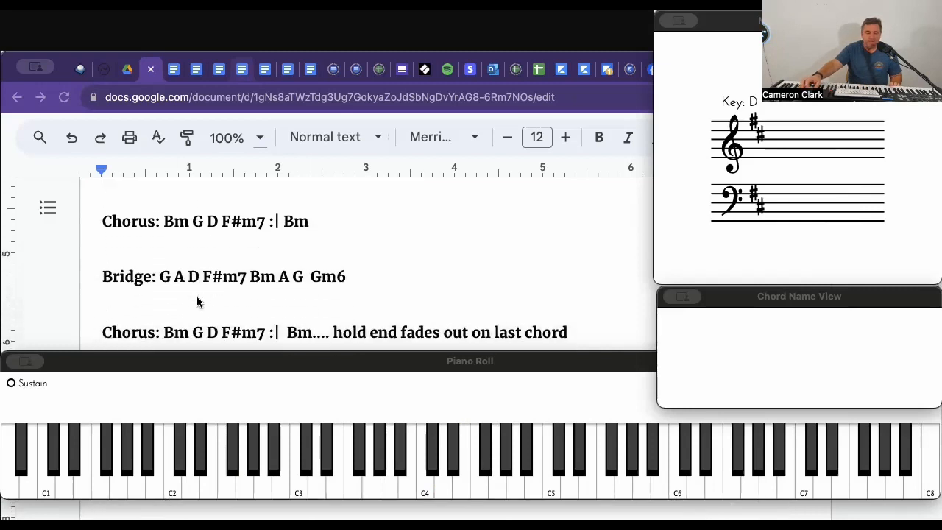
{"action": "mouse_move", "coordinate": [184, 300]}
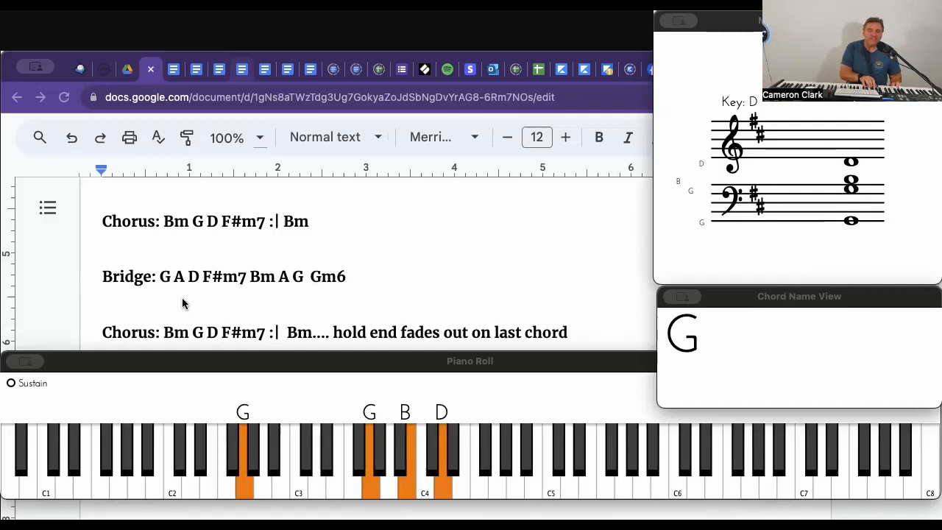
{"action": "left_click", "coordinate": [449, 453]}
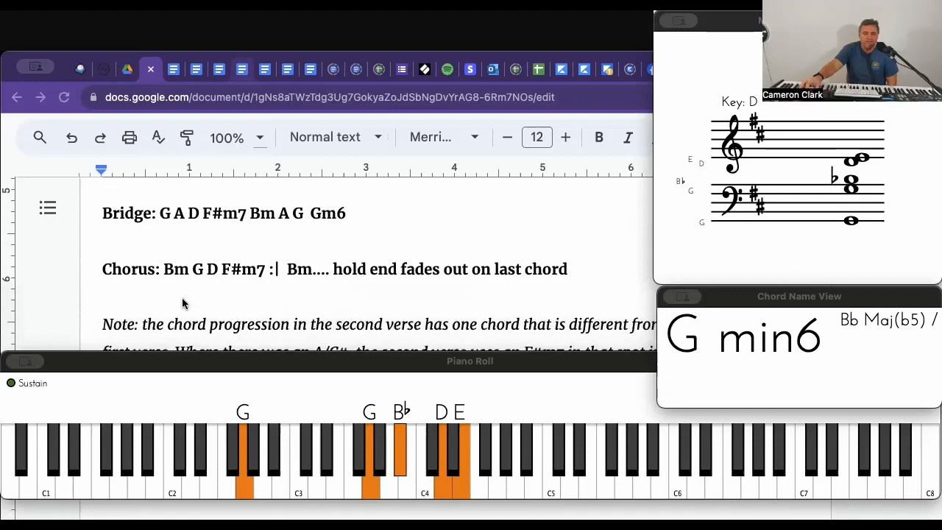
{"action": "scroll", "scroll_direction": "down", "scroll_amount": 3}
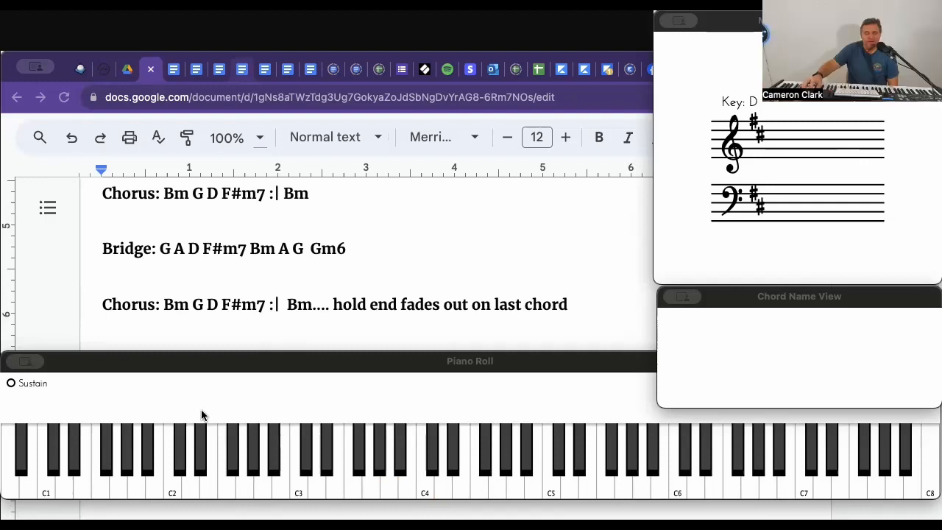
{"action": "mouse_move", "coordinate": [294, 131]}
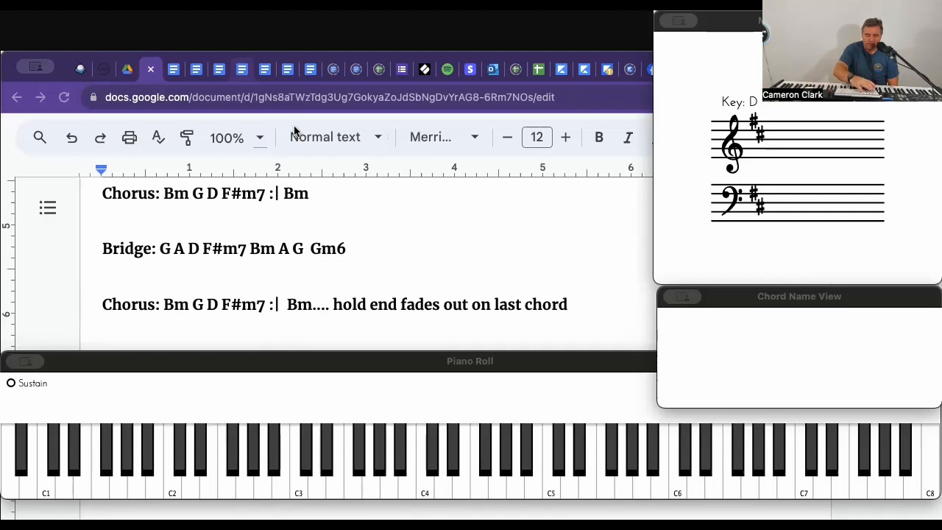
{"action": "type", "text": "Note: the chord progression in the second verse has one chord that is different from how it was in the first verse. Where there was an A/C#, the second verse uses an F#m7 in that spot instead."}
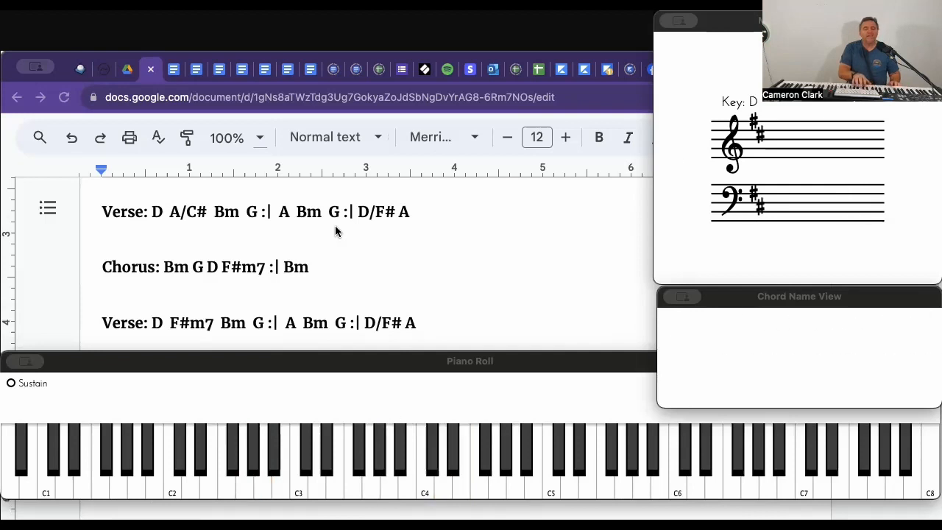
{"action": "left_click", "coordinate": [279, 463]}
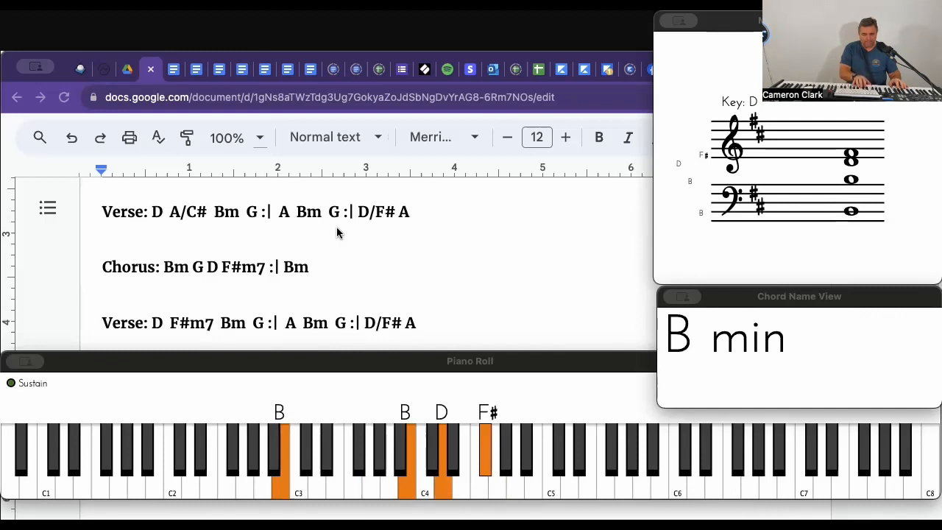
{"action": "mouse_move", "coordinate": [338, 233]}
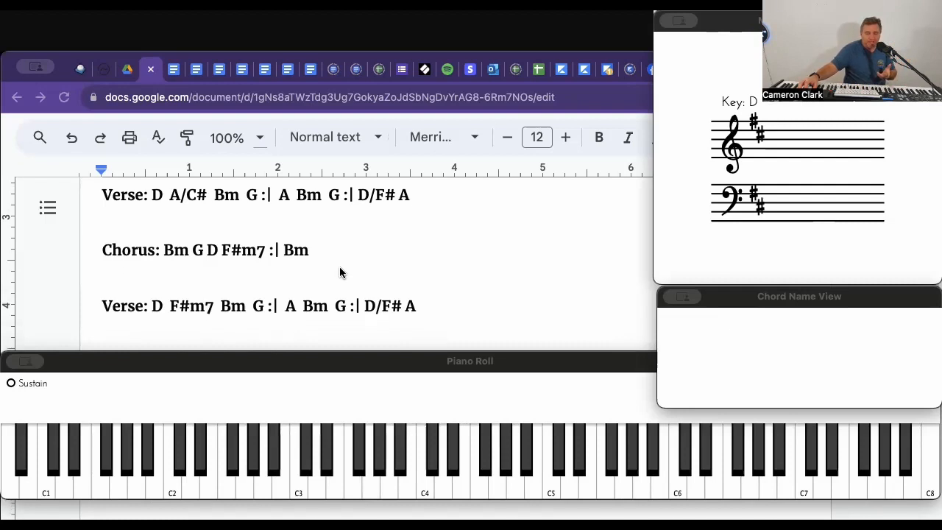
- Scroll slightly and click in the document so the full chord chart shows alone
{"action": "scroll", "scroll_direction": "down", "scroll_amount": 3}
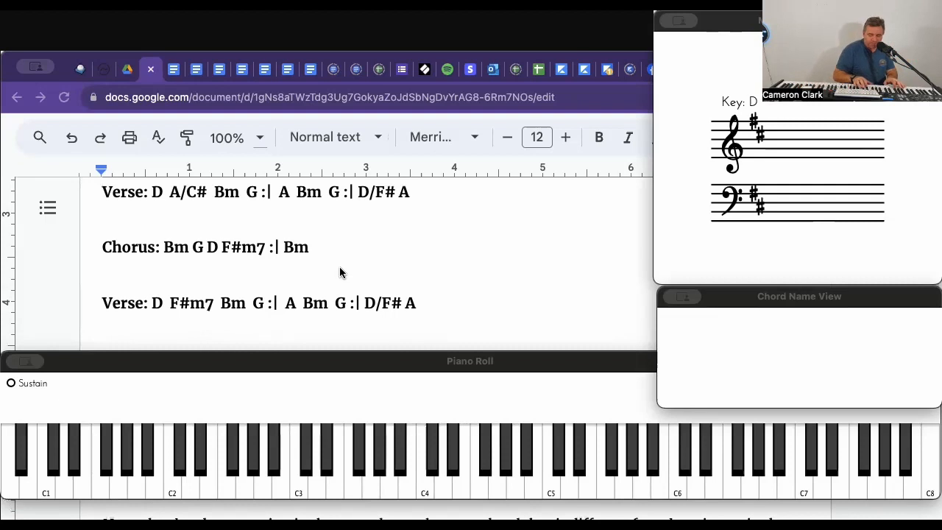
{"action": "left_click", "coordinate": [315, 463]}
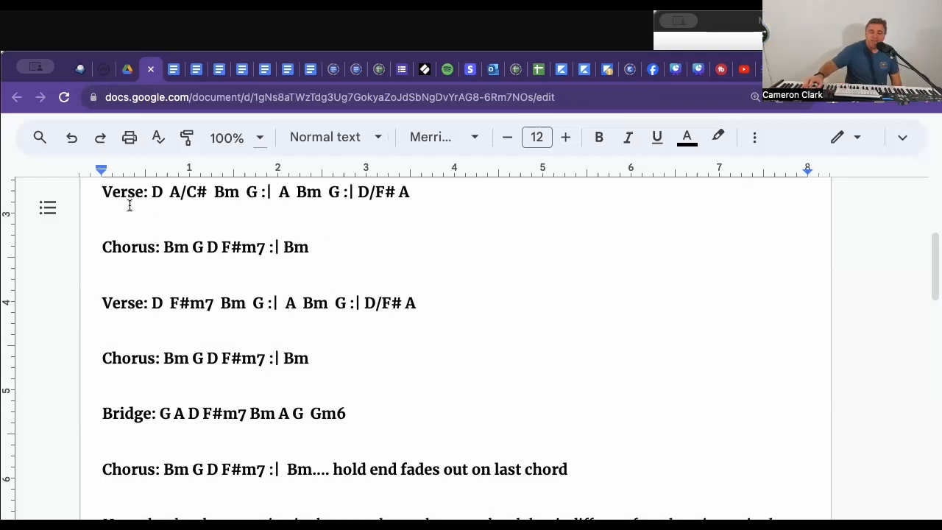
- Scroll the lyric sheet to the bridge, its held Gm6 note and the block-chord final chorus
{"action": "scroll", "scroll_direction": "down", "scroll_amount": 3}
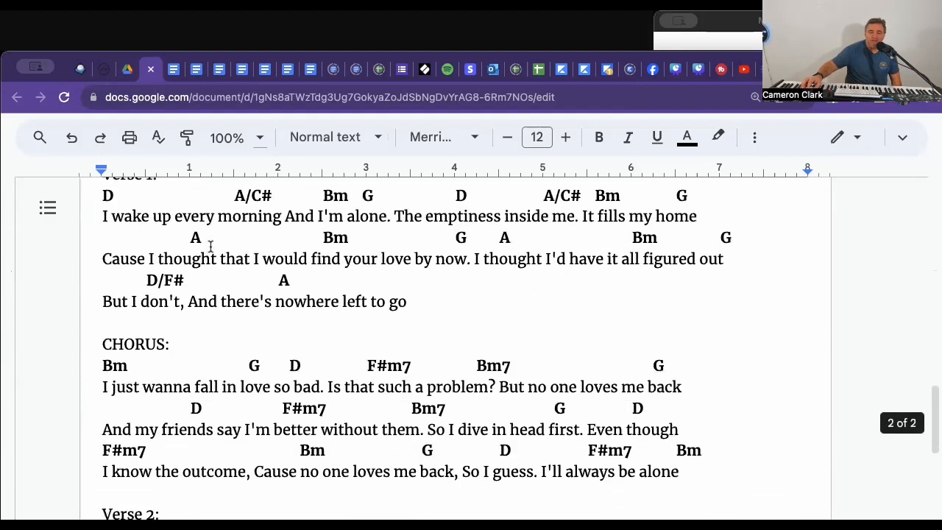
{"action": "scroll", "scroll_direction": "down", "scroll_amount": 3}
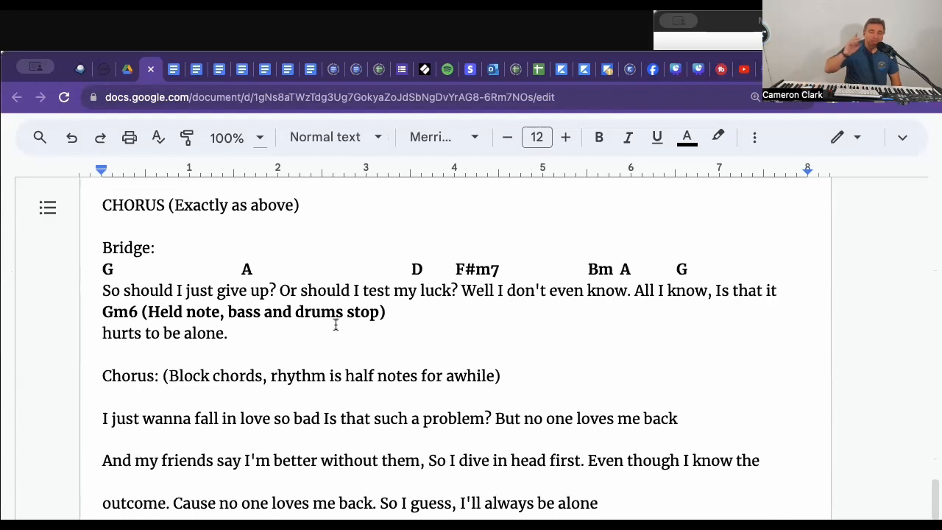
{"action": "mouse_move", "coordinate": [59, 336]}
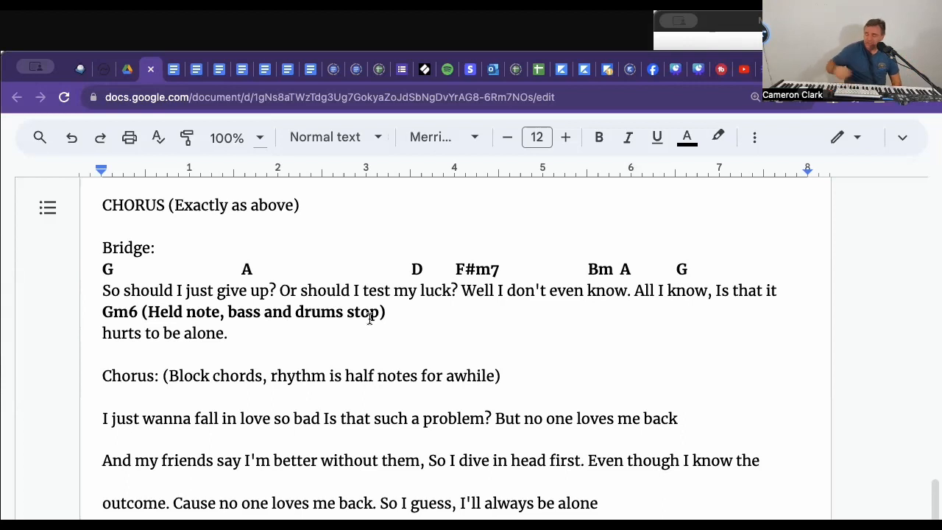
{"action": "mouse_move", "coordinate": [326, 342]}
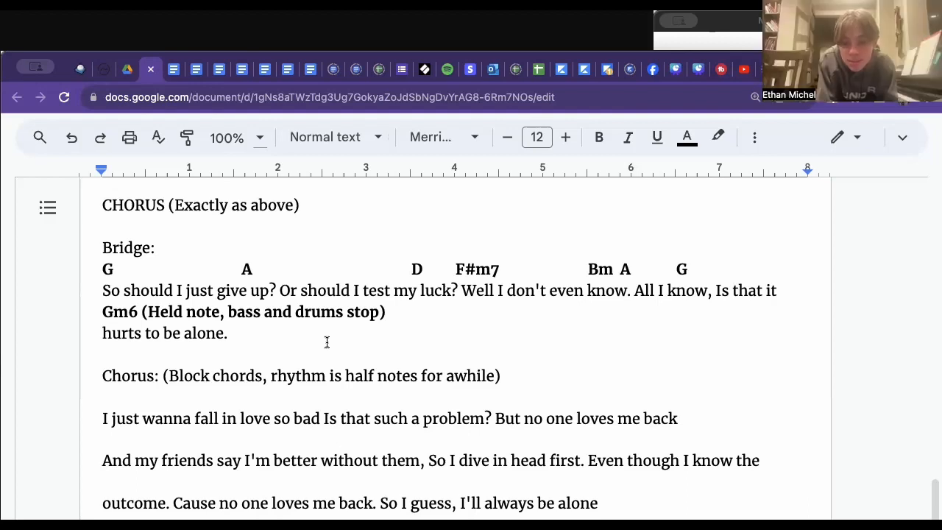
- Scroll to the repeat-sign explanation above the verse, chorus and bridge chord lines
{"action": "scroll", "scroll_direction": "down", "scroll_amount": 3}
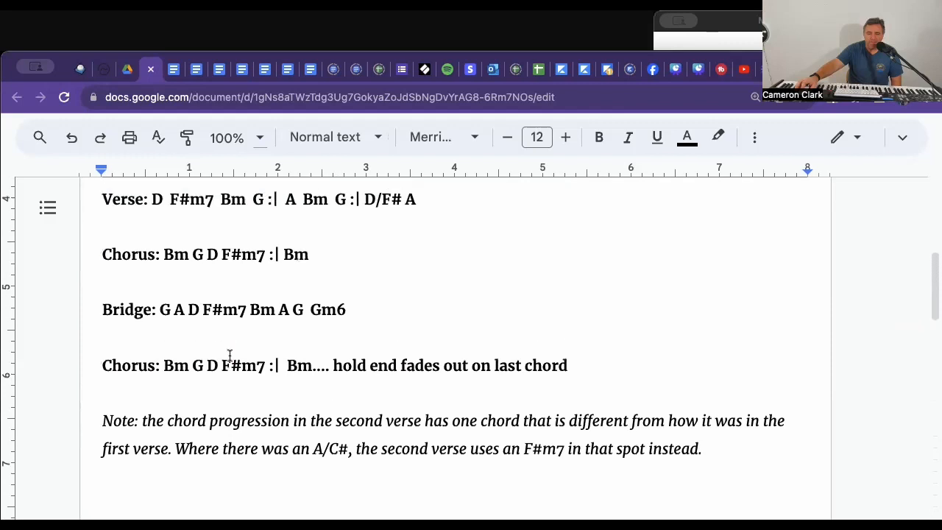
{"action": "scroll", "scroll_direction": "down", "scroll_amount": 3}
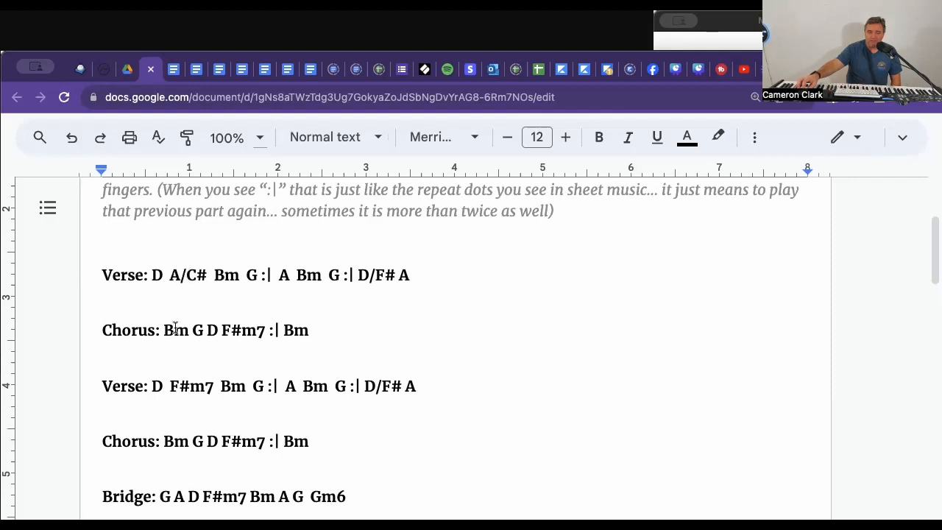
{"action": "mouse_move", "coordinate": [193, 398]}
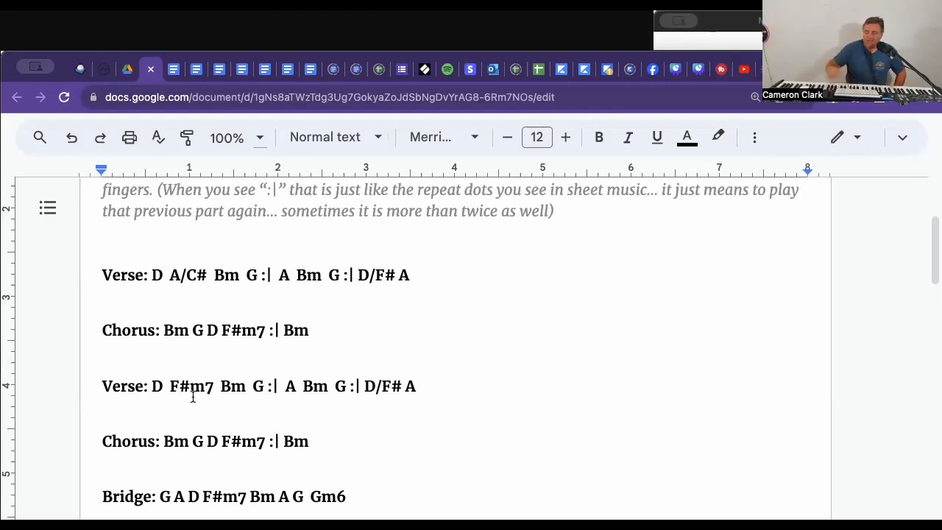
- Scroll into the lyric sheet showing Verse 1, the chorus, Verse 2 and the bridge
{"action": "scroll", "scroll_direction": "down", "scroll_amount": 3}
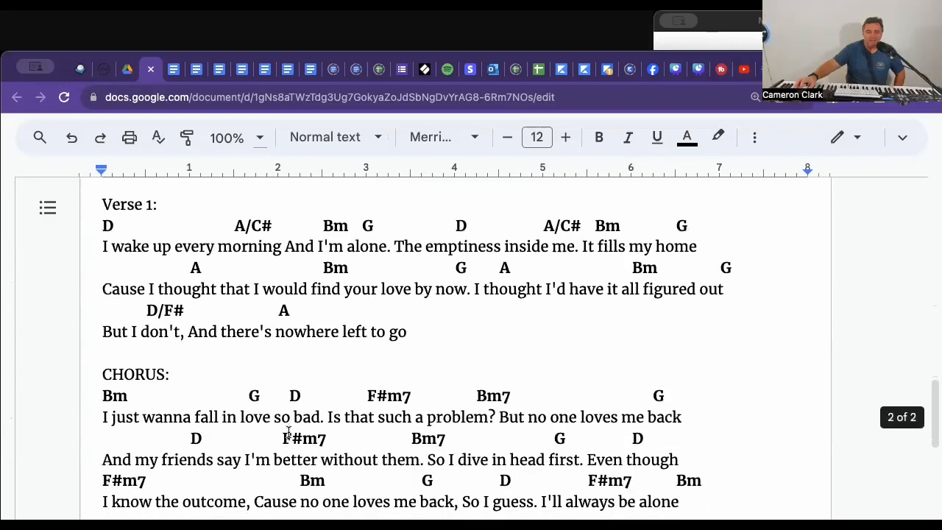
{"action": "scroll", "scroll_direction": "down", "scroll_amount": 3}
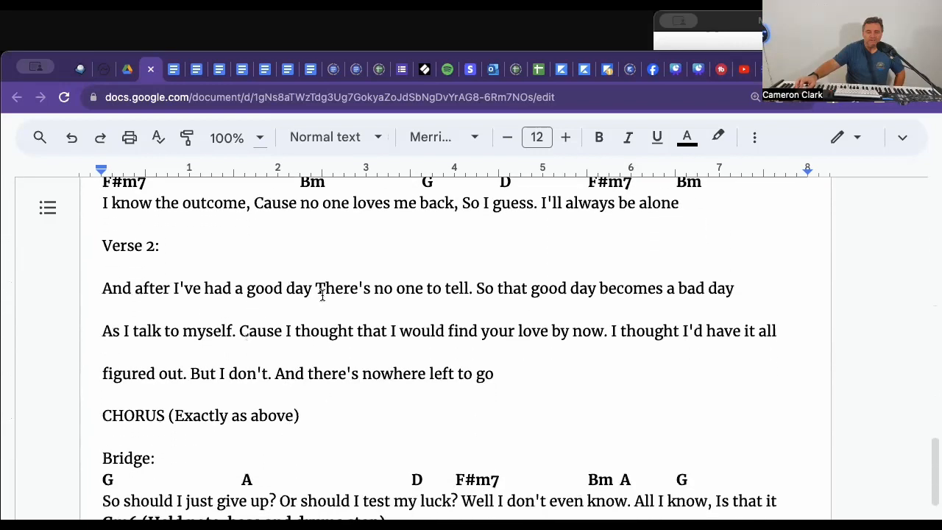